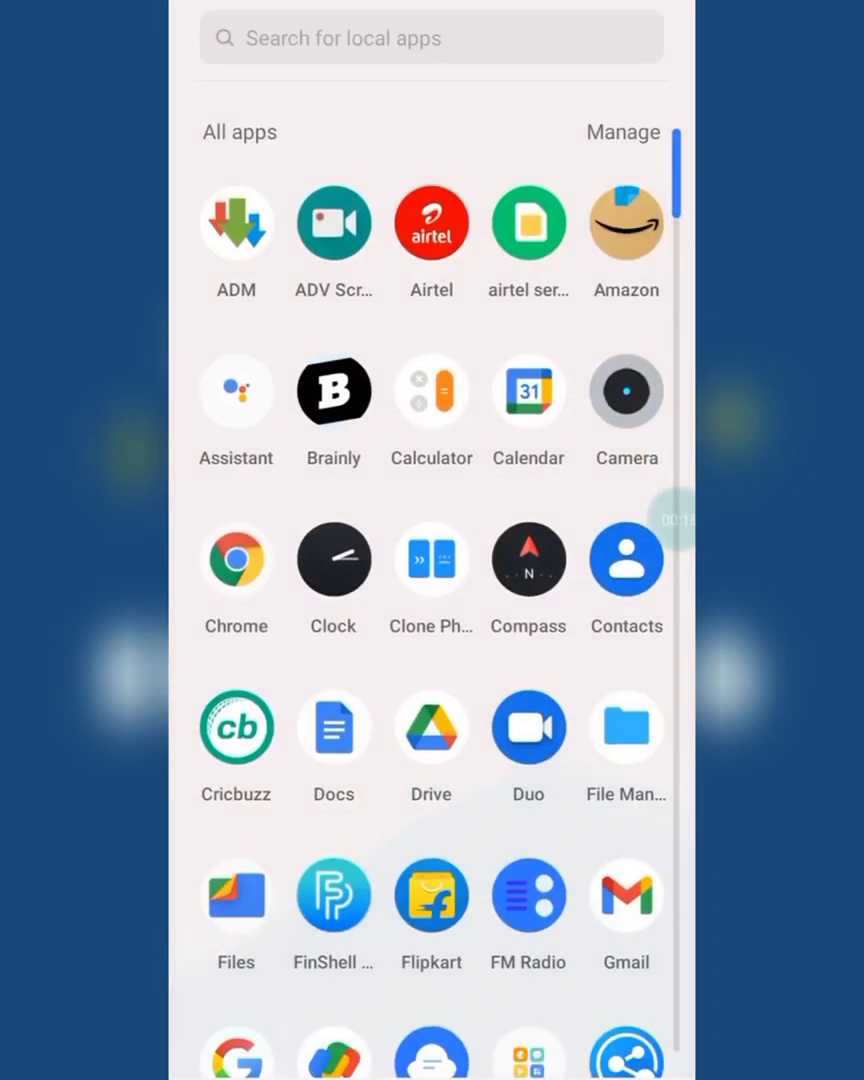
From Telegram's search screen, enter the recent PICTURE channel and come back.
scroll("down", 3)
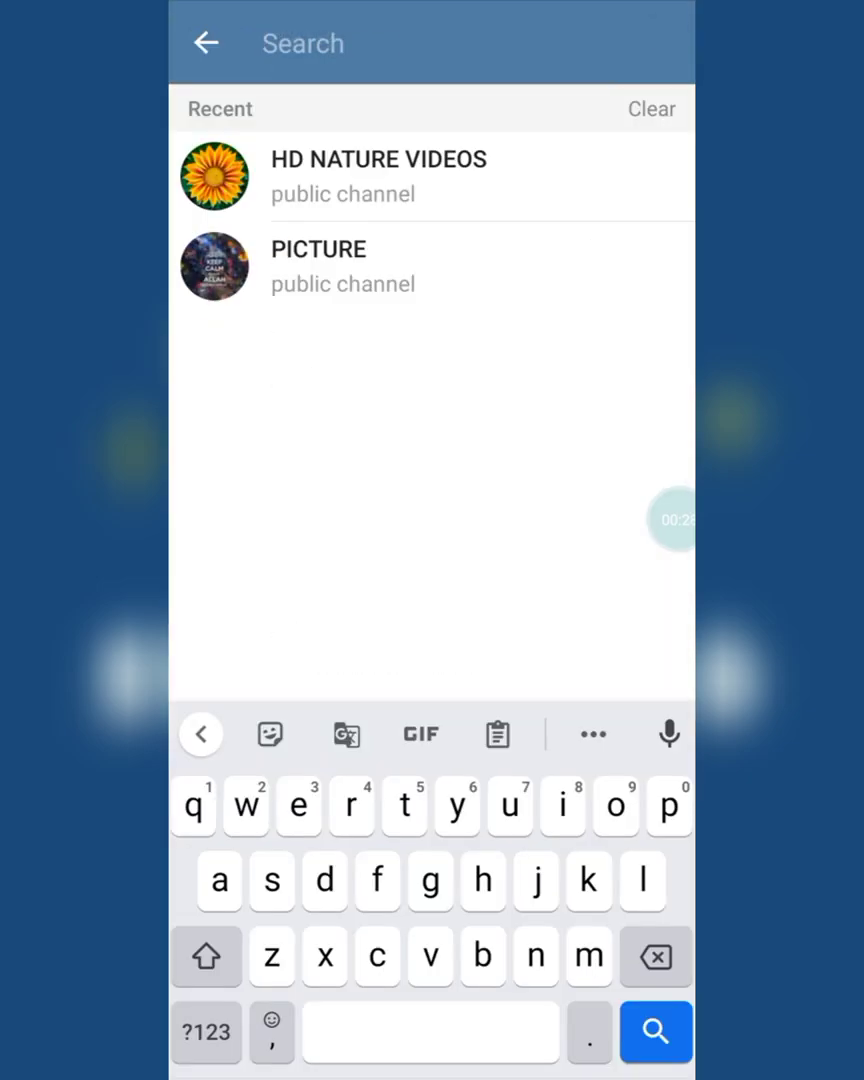
left_click(318, 266)
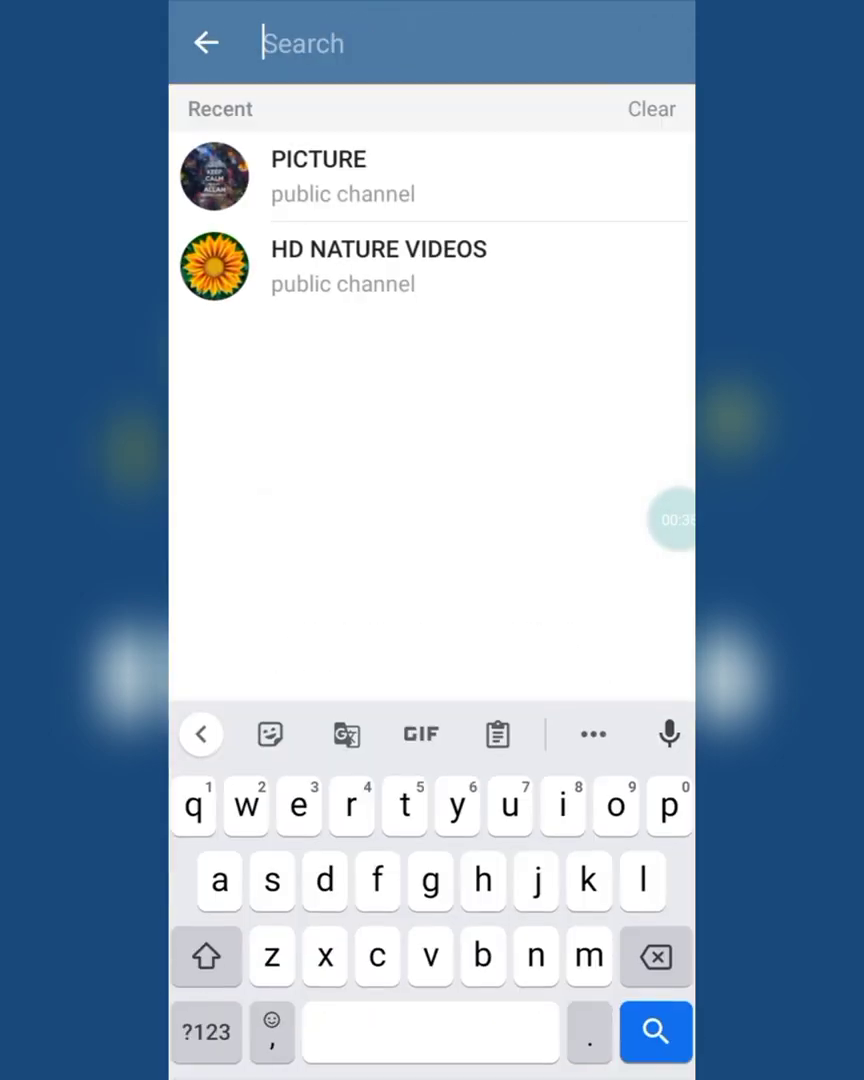
Enter the HD NATURE VIDEOS channel and scroll through its posted videos.
left_click(378, 266)
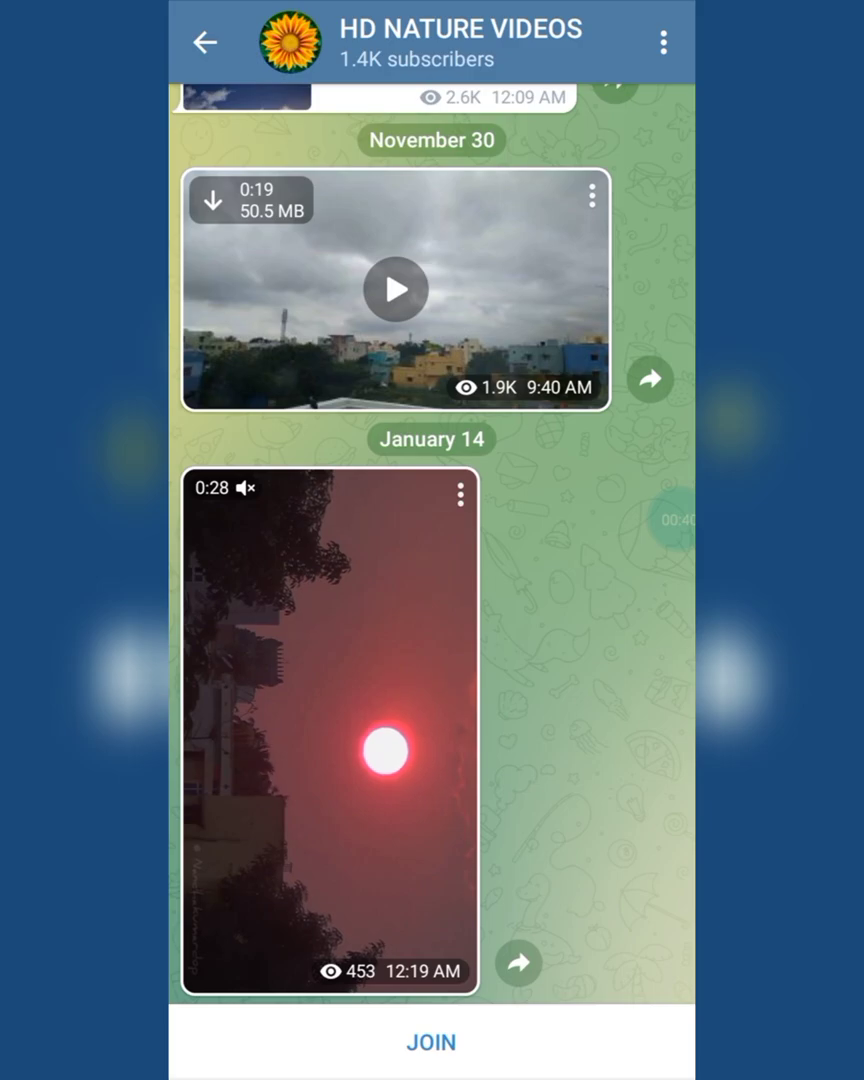
scroll("down", 3)
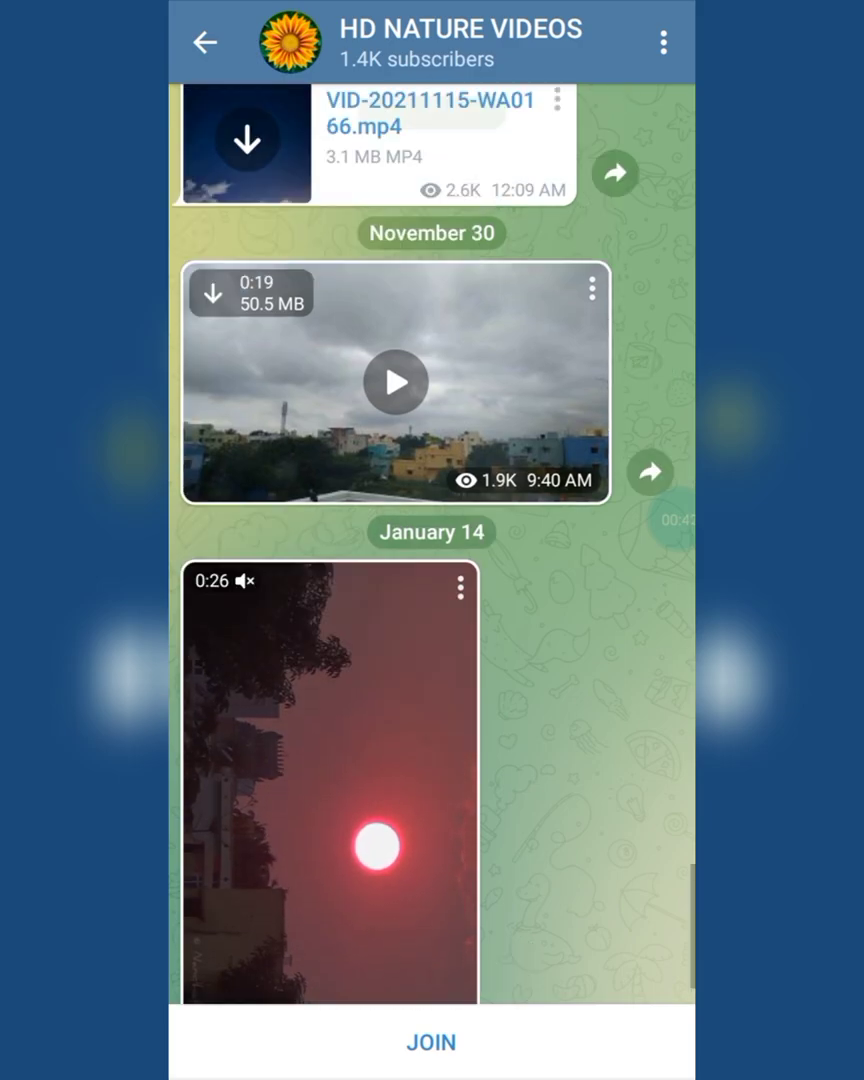
scroll("down", 3)
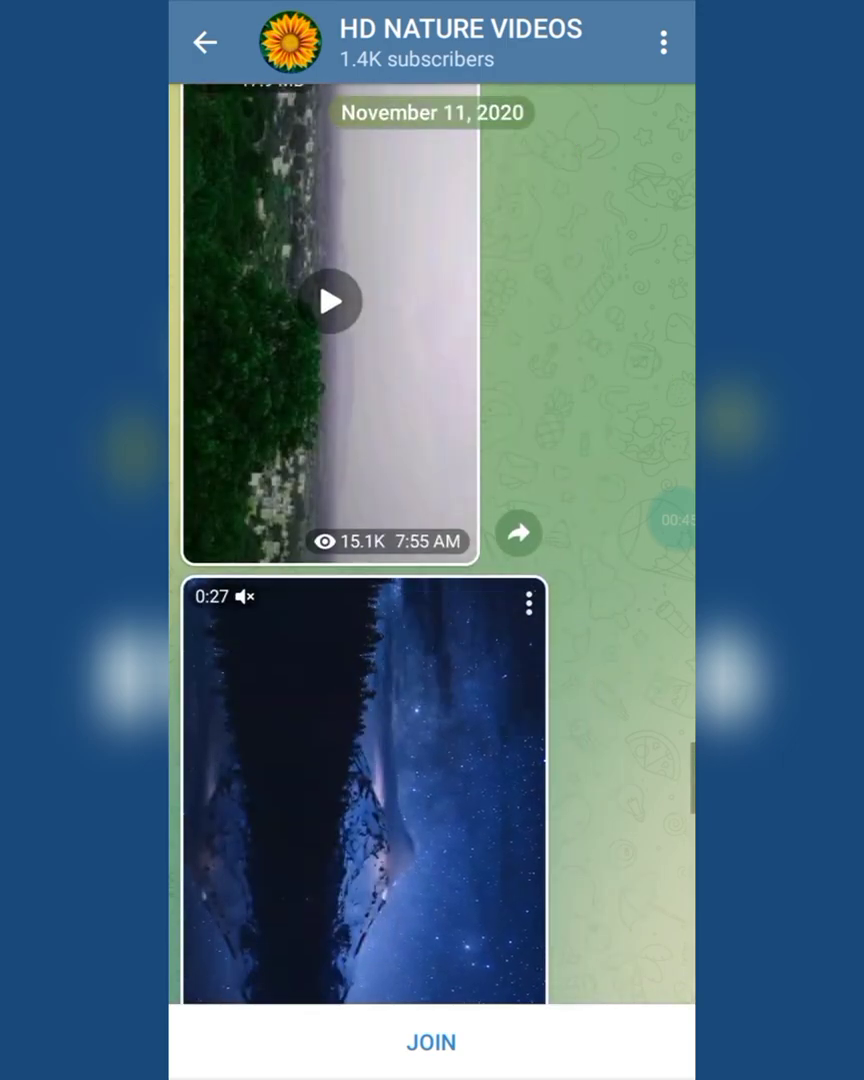
scroll("down", 3)
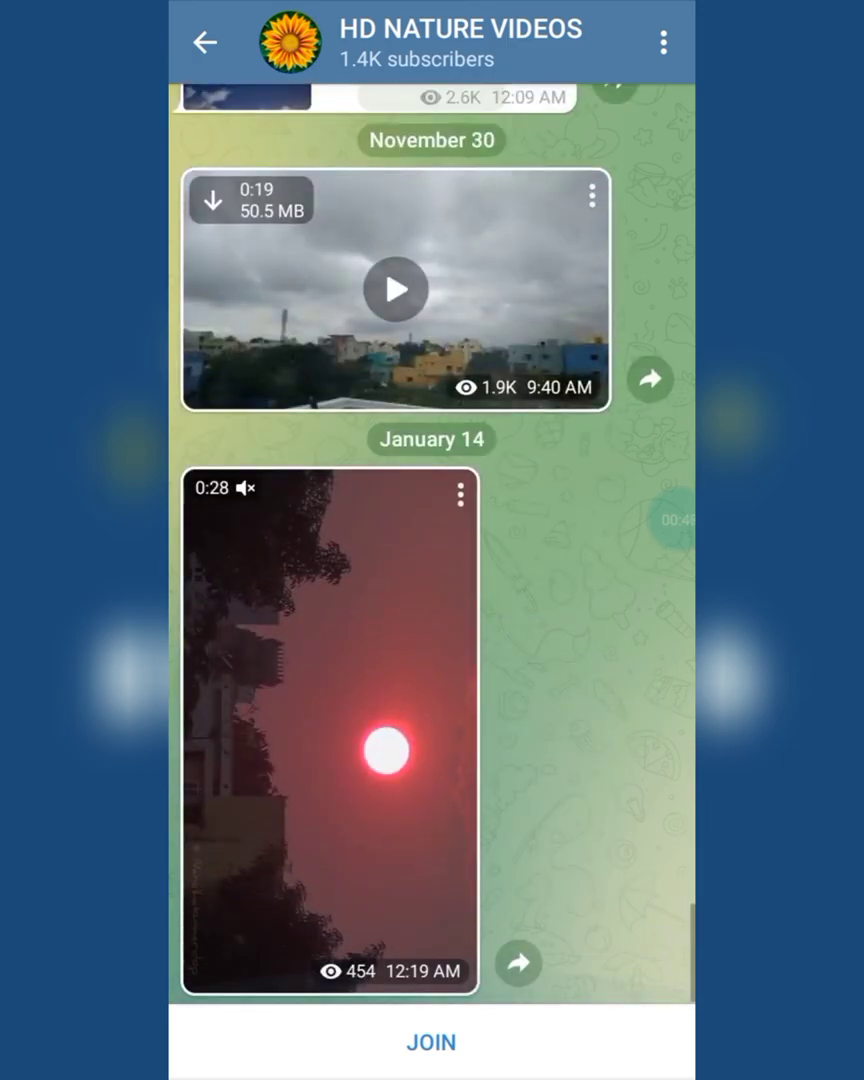
left_click(328, 730)
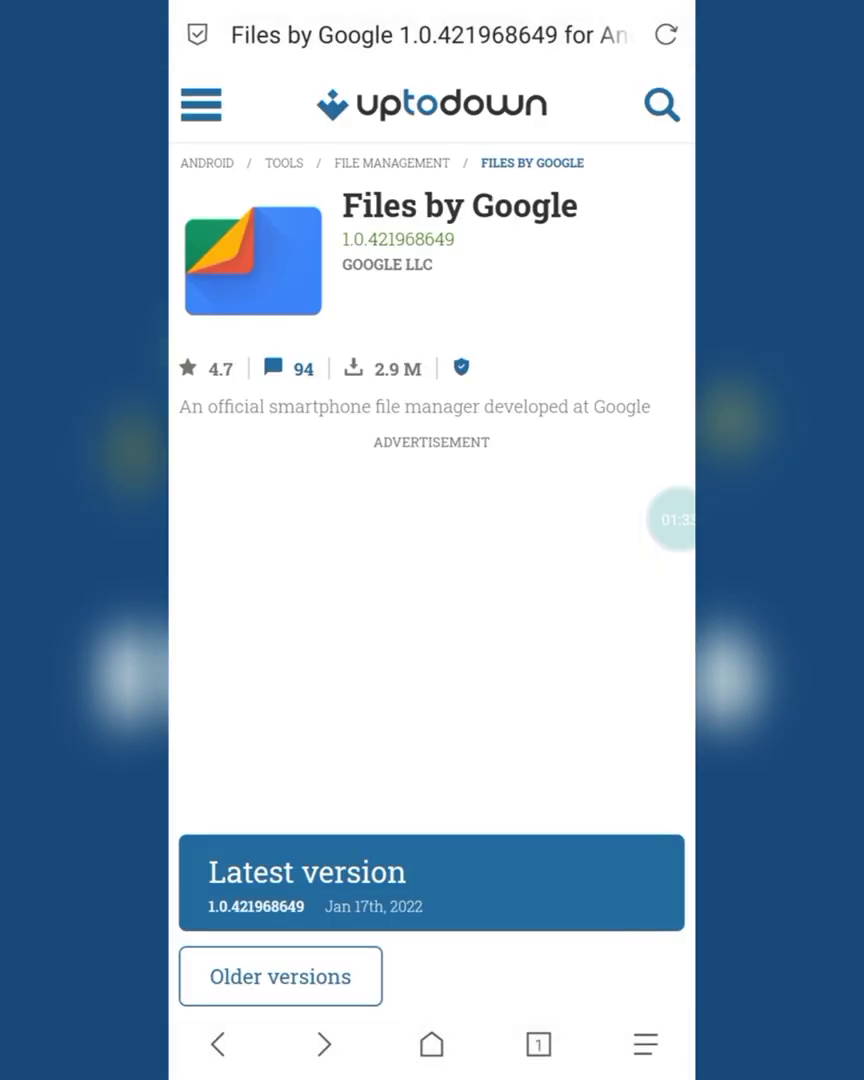
Scroll down the Uptodown Files by Google page.
scroll("down", 3)
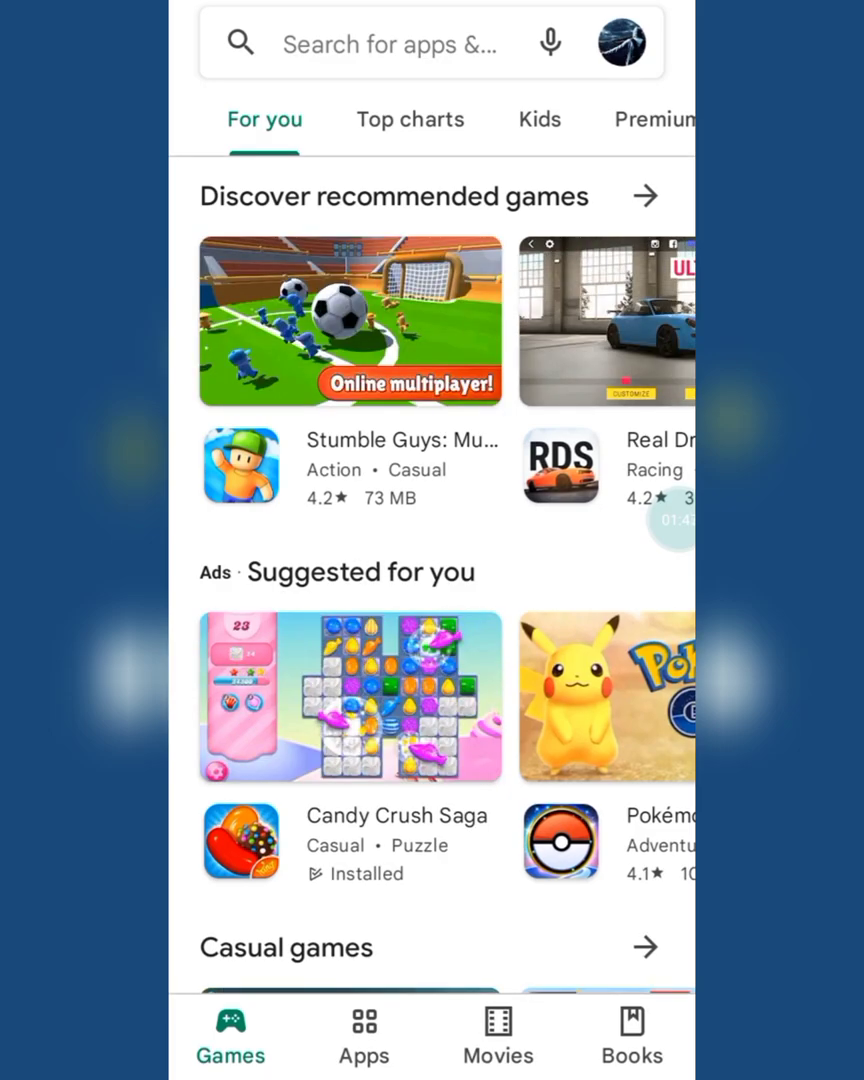
Search the Play Store for 'zar' and choose the ZArchiver result.
left_click(390, 44)
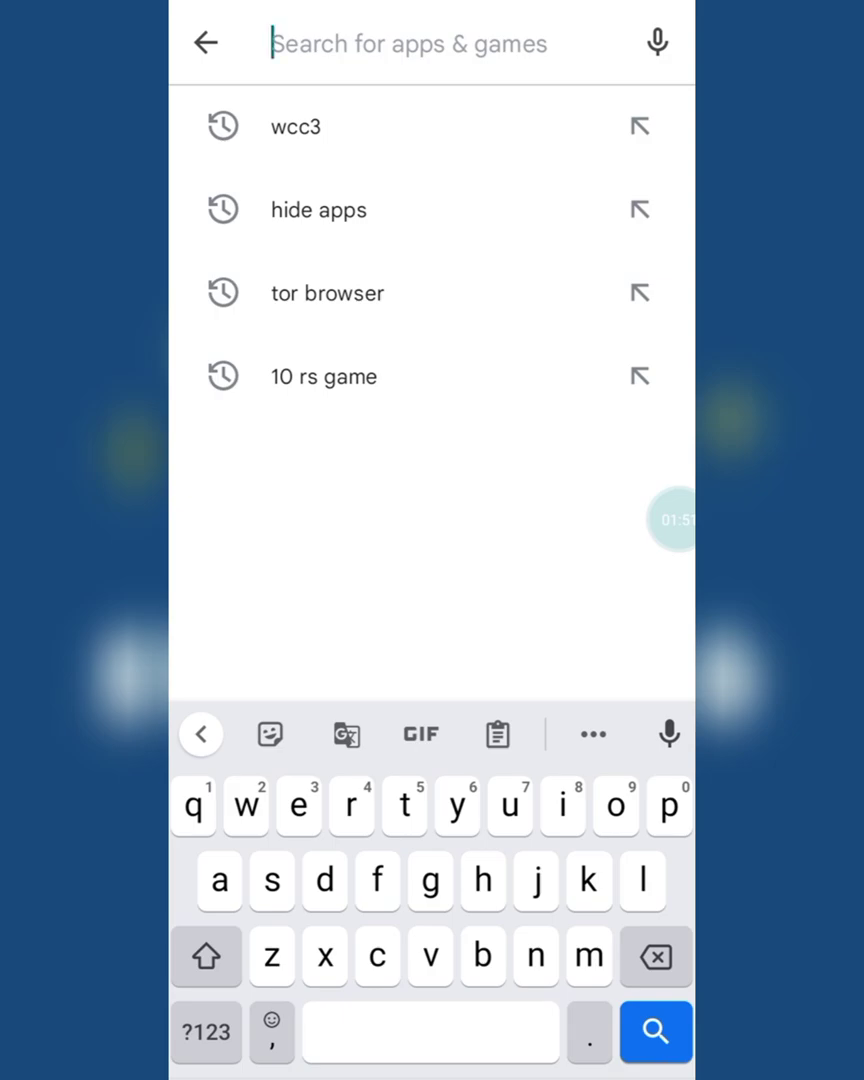
type("z")
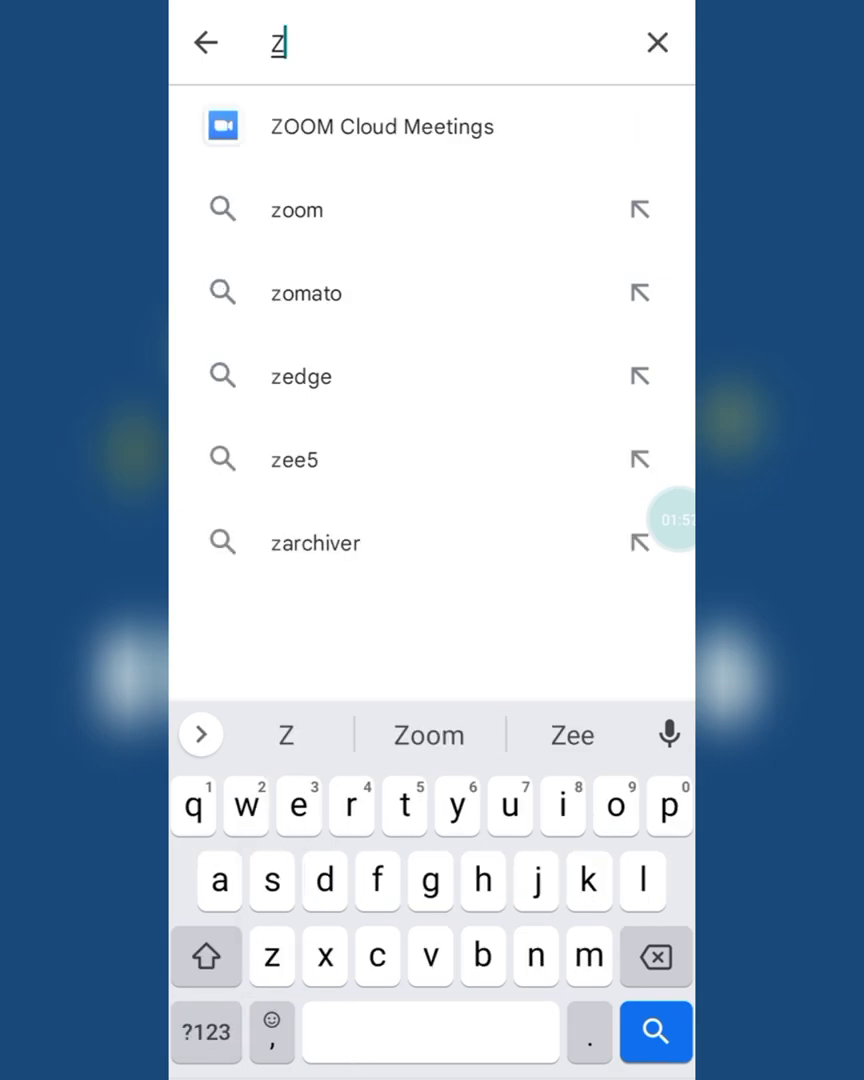
type("ar")
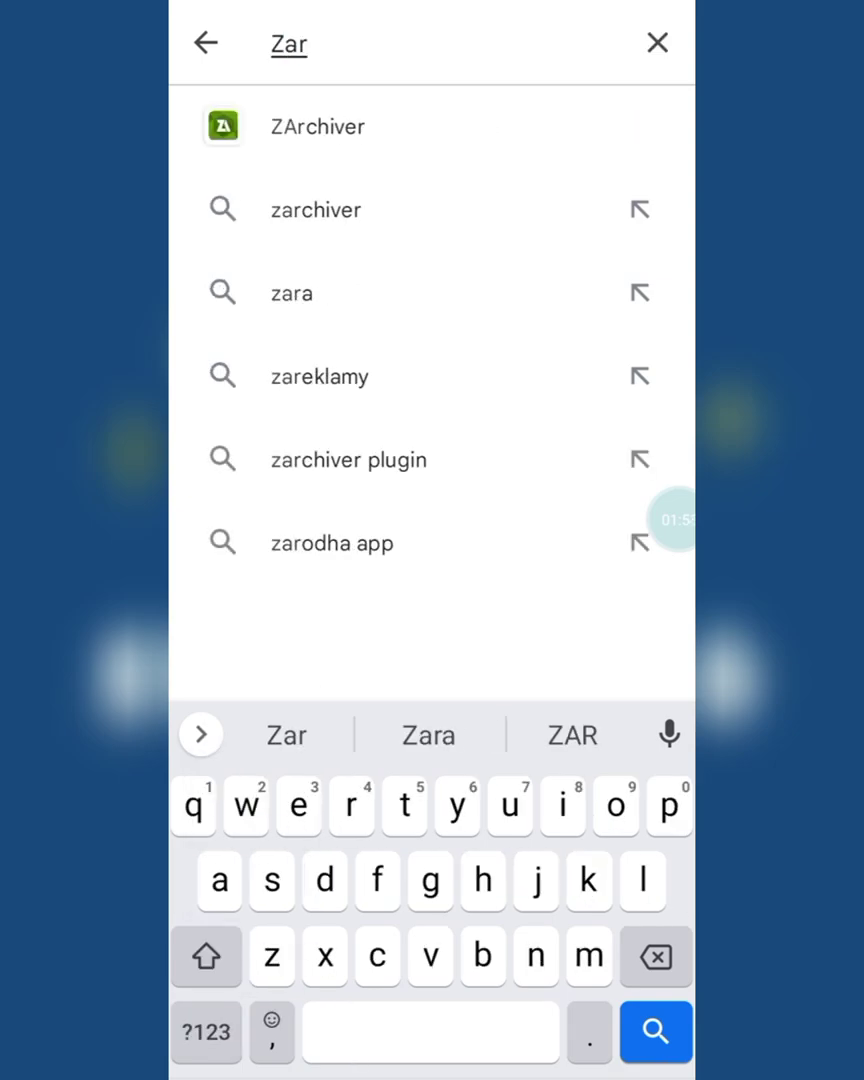
left_click(316, 126)
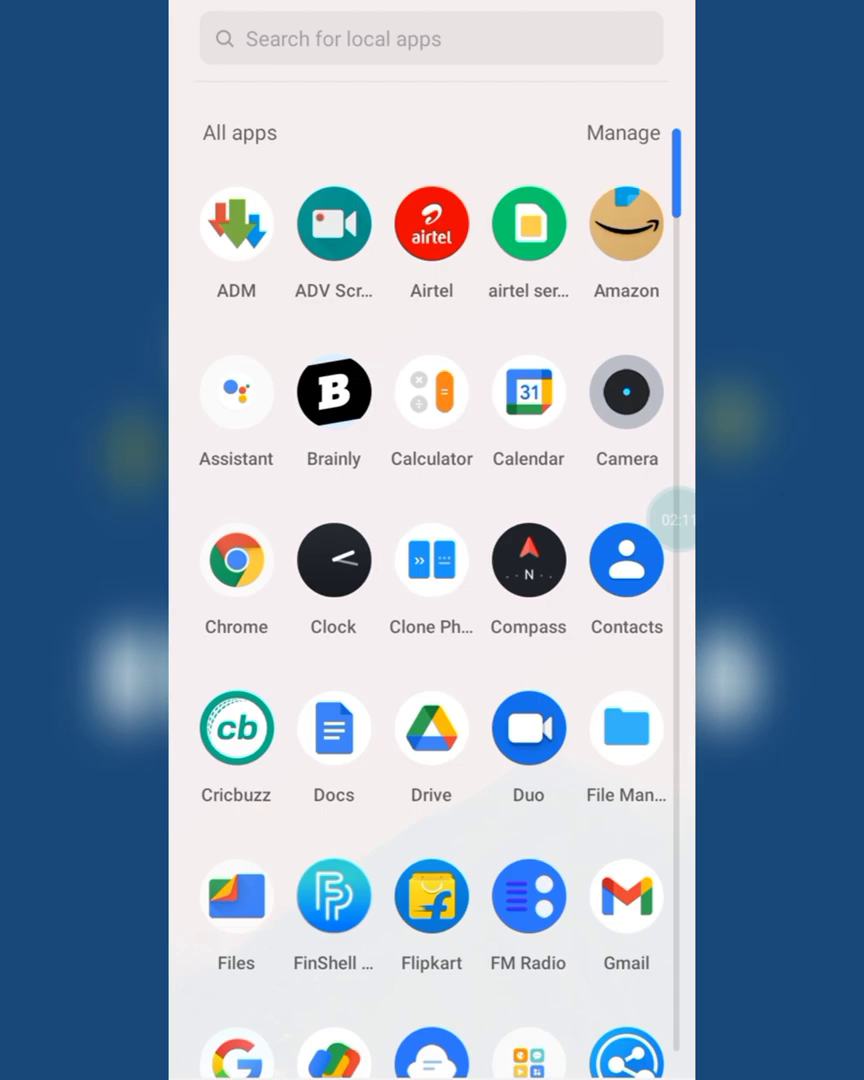
Launch ZArchiver from the bottom of the app drawer into the AndroidData /SAF listing.
scroll("down", 3)
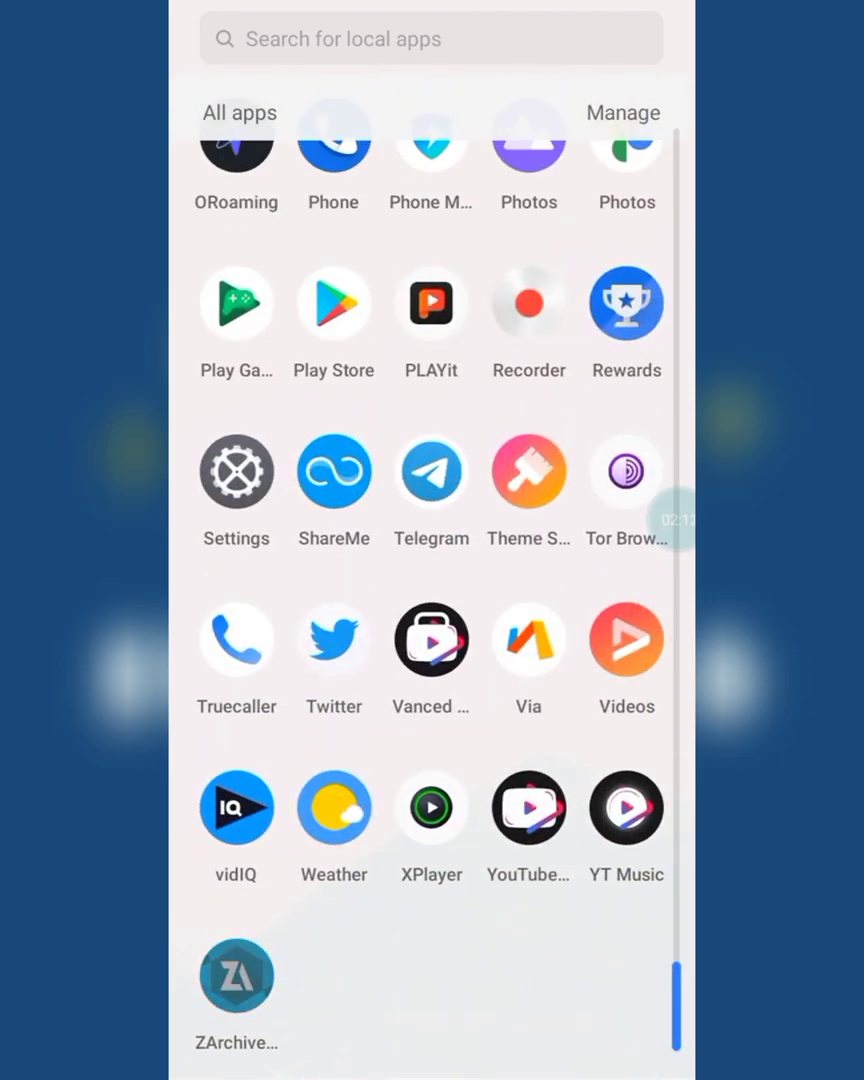
left_click(236, 976)
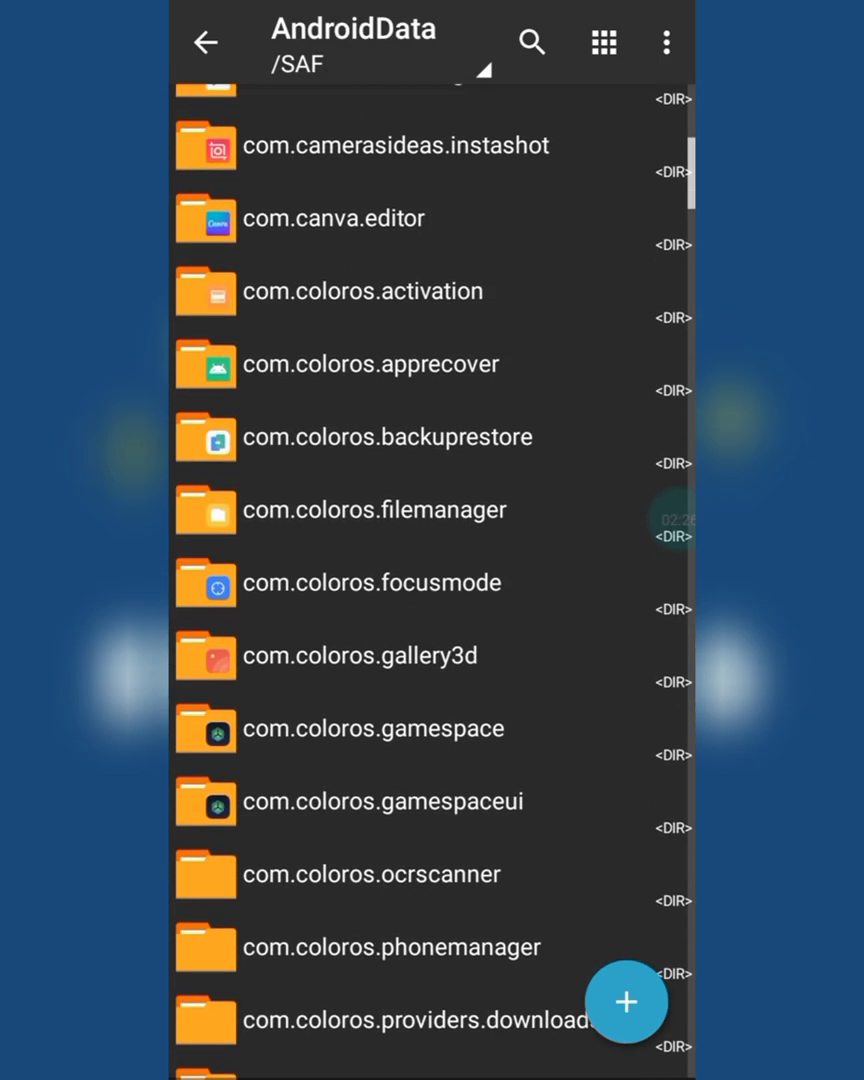
Navigate org.telegram.messenger > files > Telegram > Telegram Images to see the downloaded JPG photos.
scroll("down", 3)
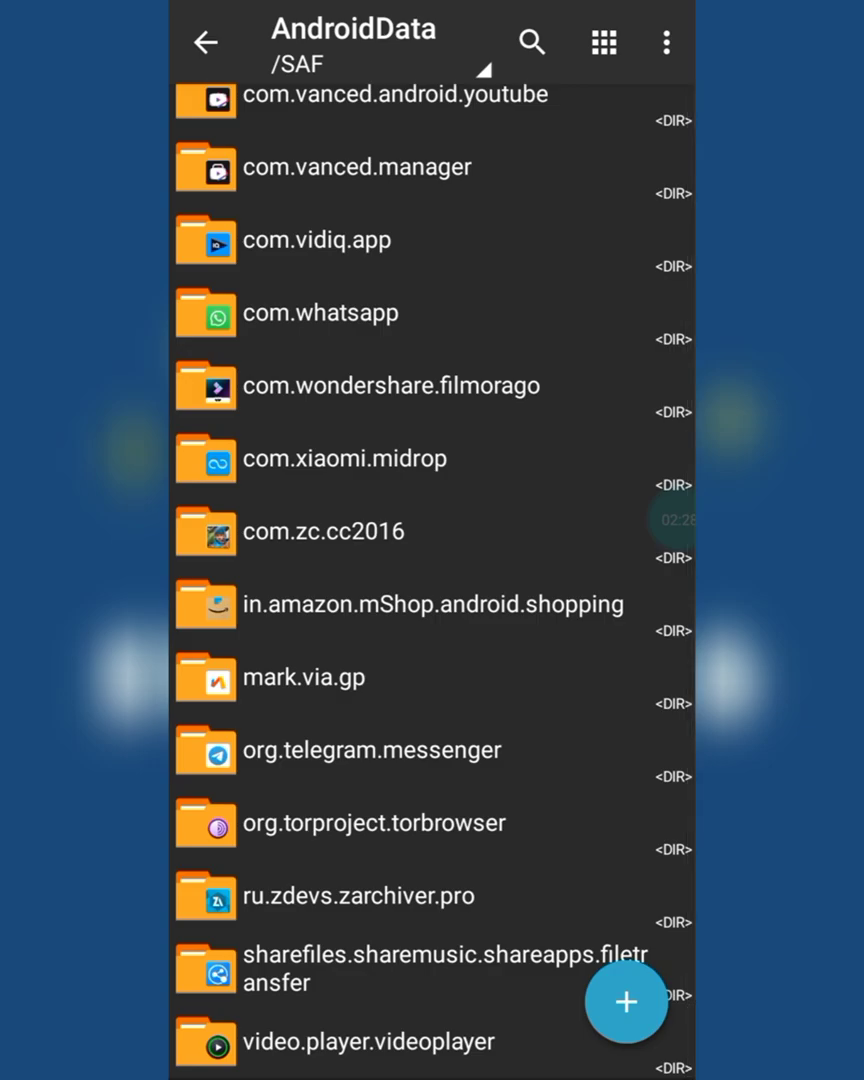
left_click(372, 748)
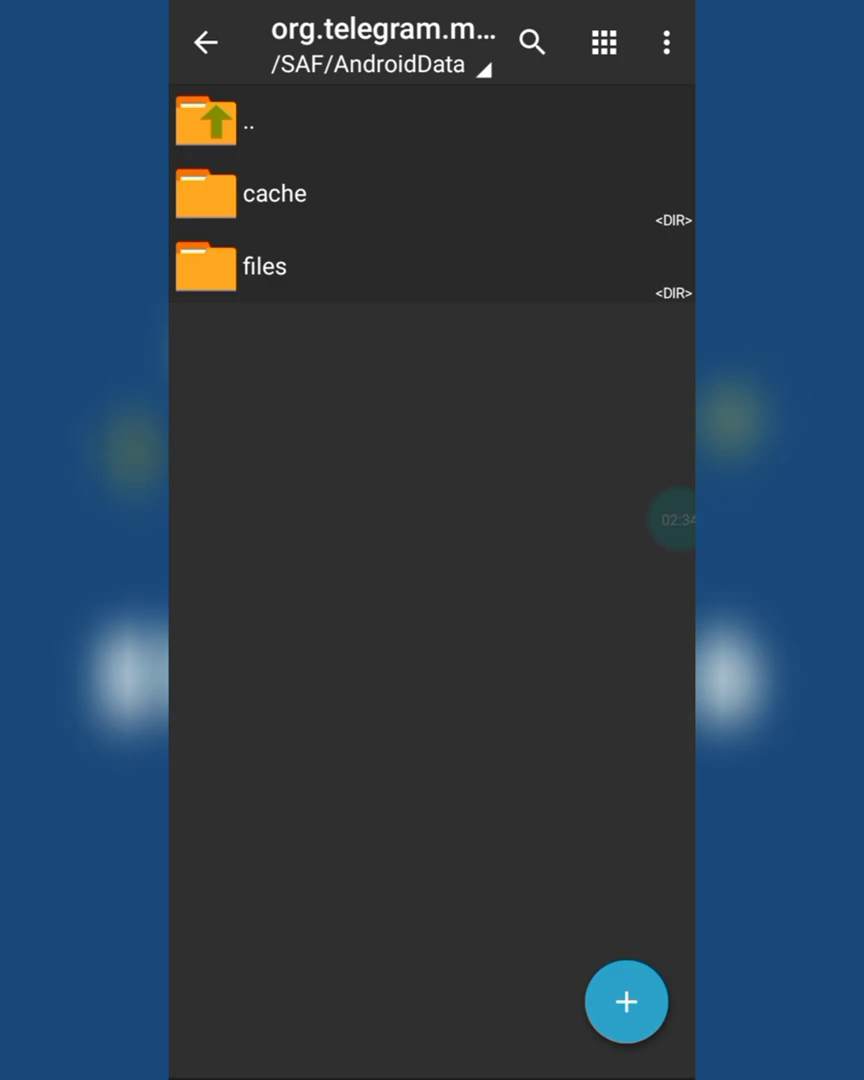
left_click(264, 266)
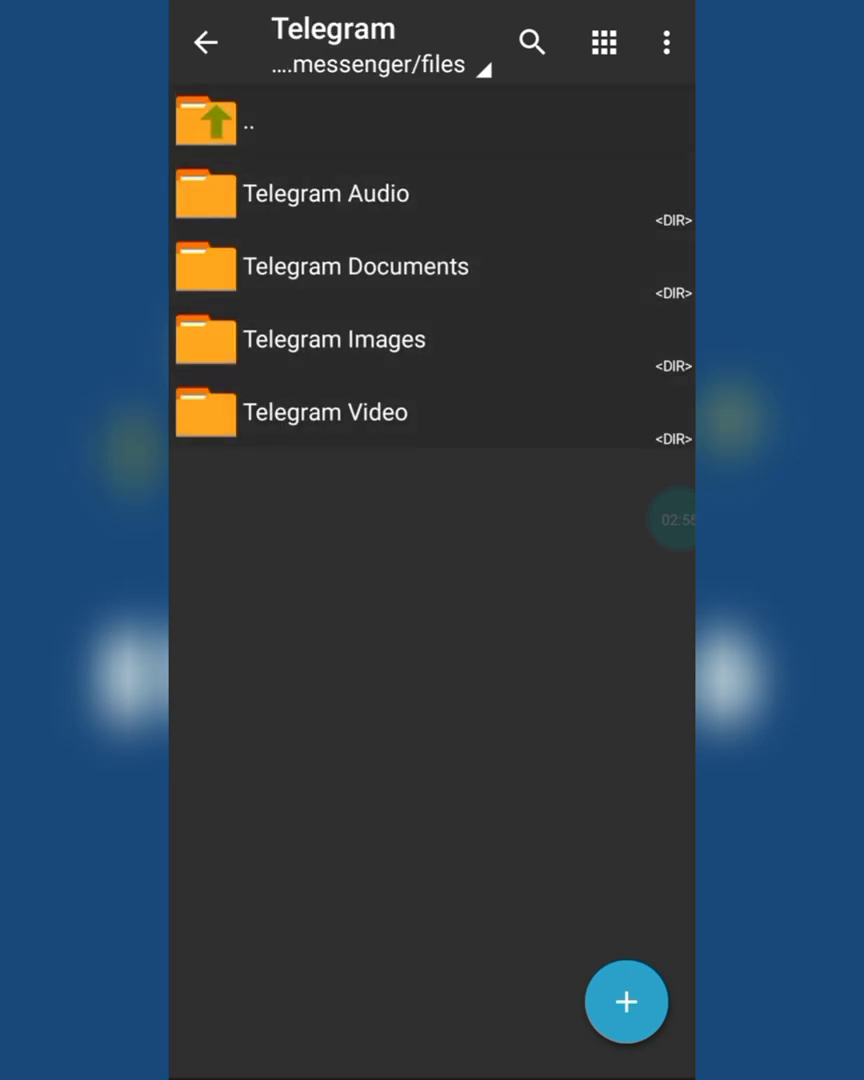
left_click_drag(510, 156, 520, 524)
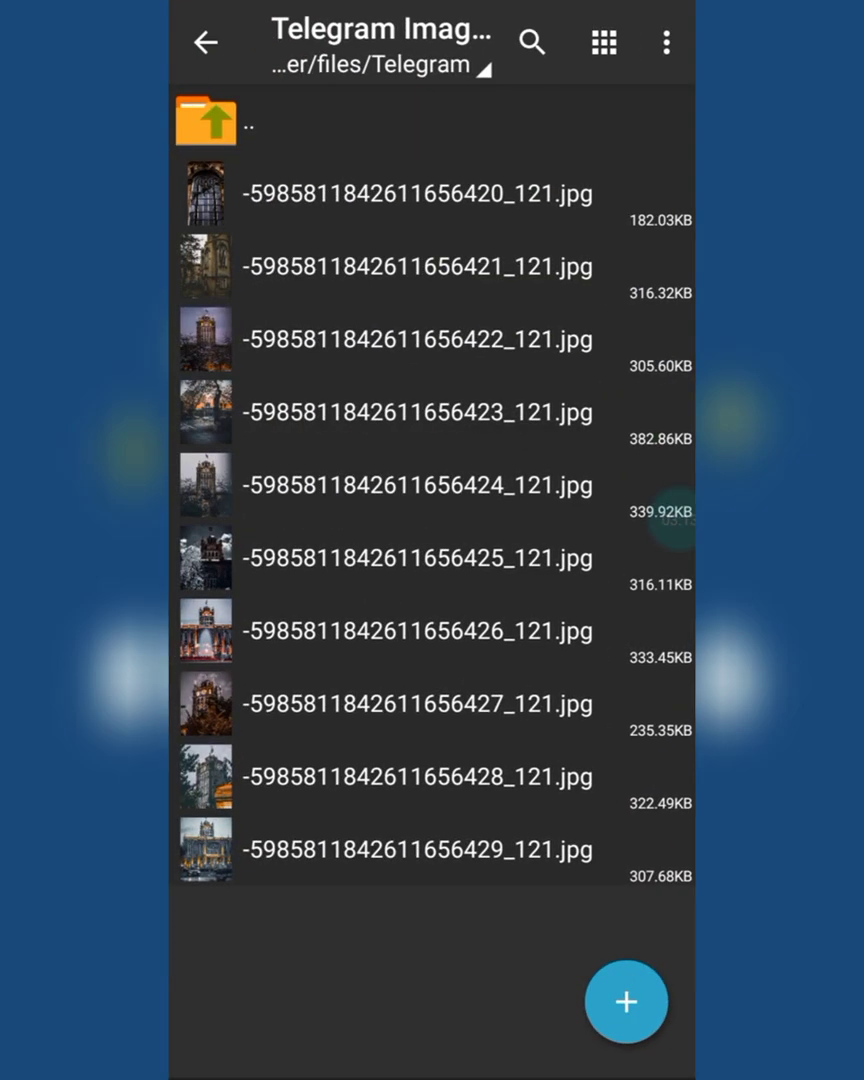
Switch to the Telegram Video folder and play its first MP4 through the Open with sheet.
left_click(628, 1000)
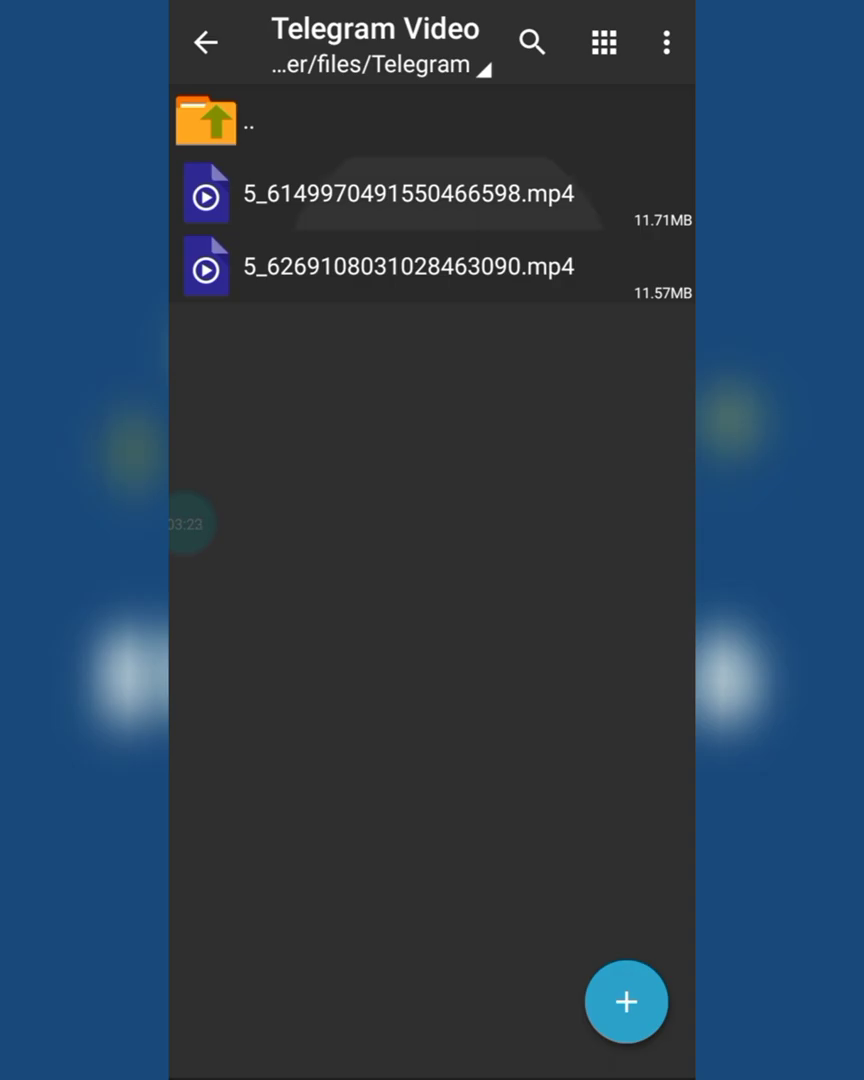
left_click(408, 192)
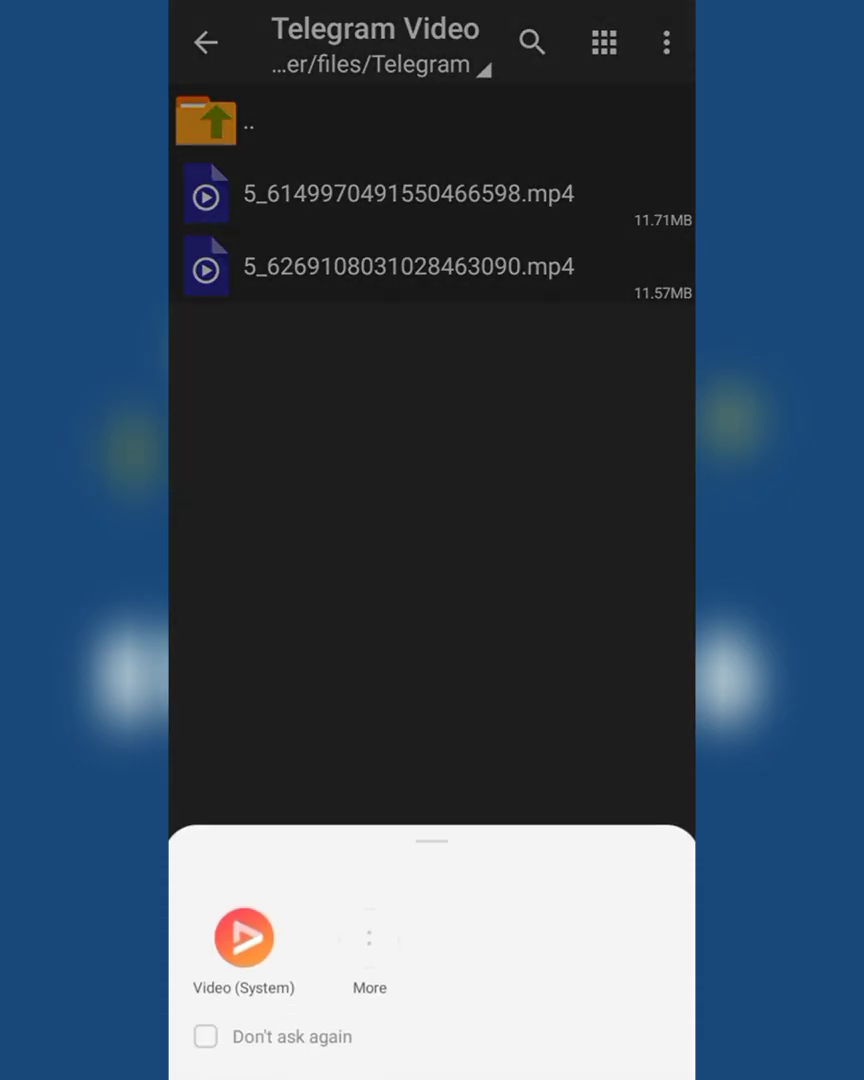
left_click(242, 936)
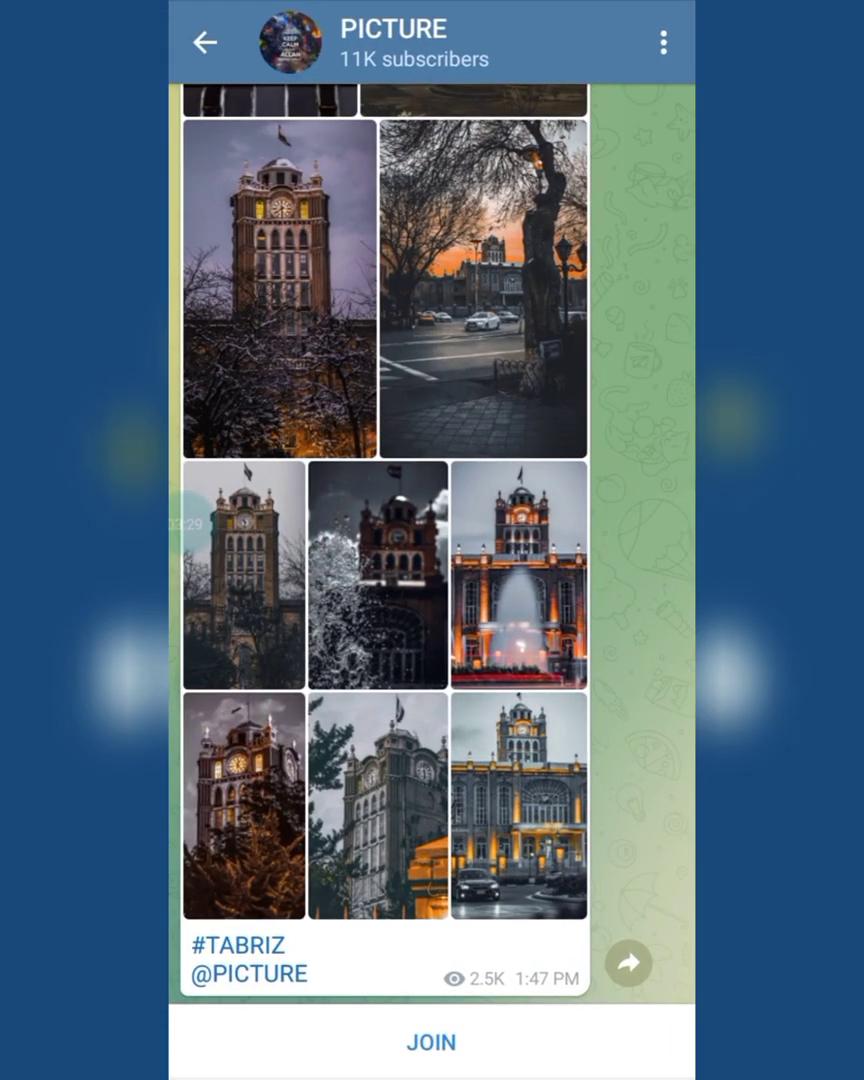
Back out of the PICTURE channel and return to ZArchiver's Telegram Video folder.
left_click(664, 42)
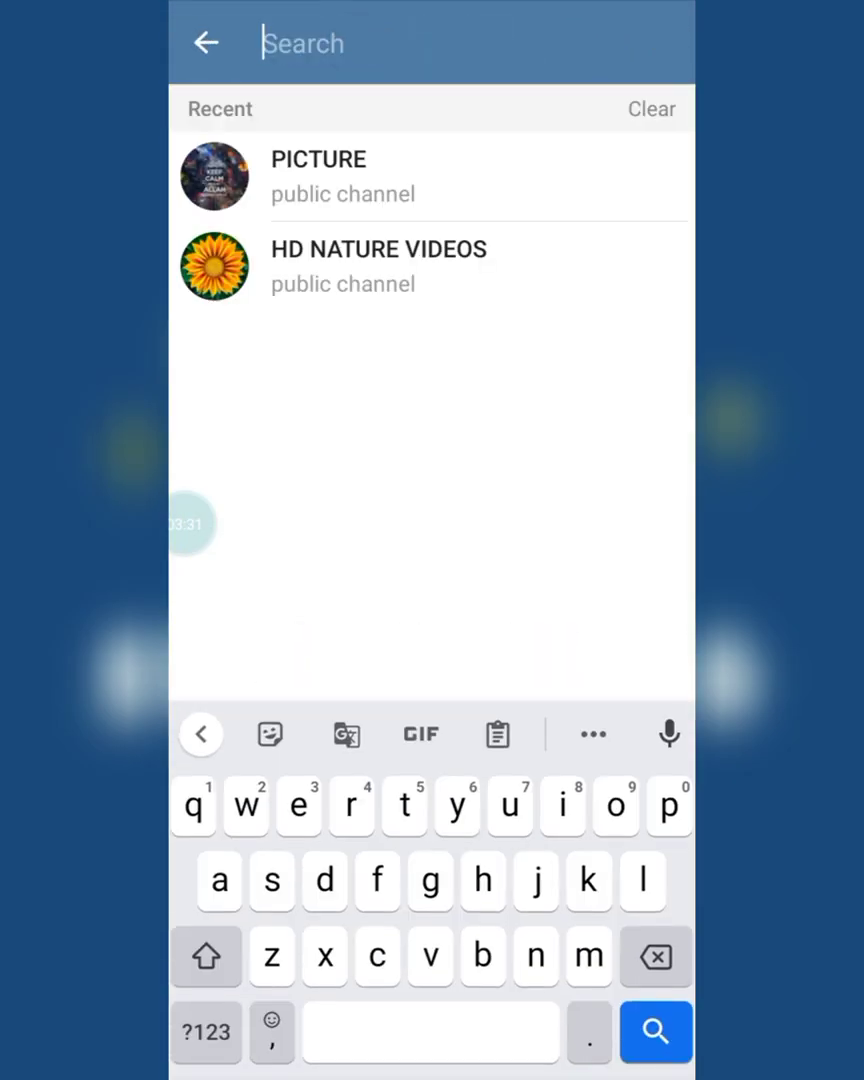
left_click(378, 266)
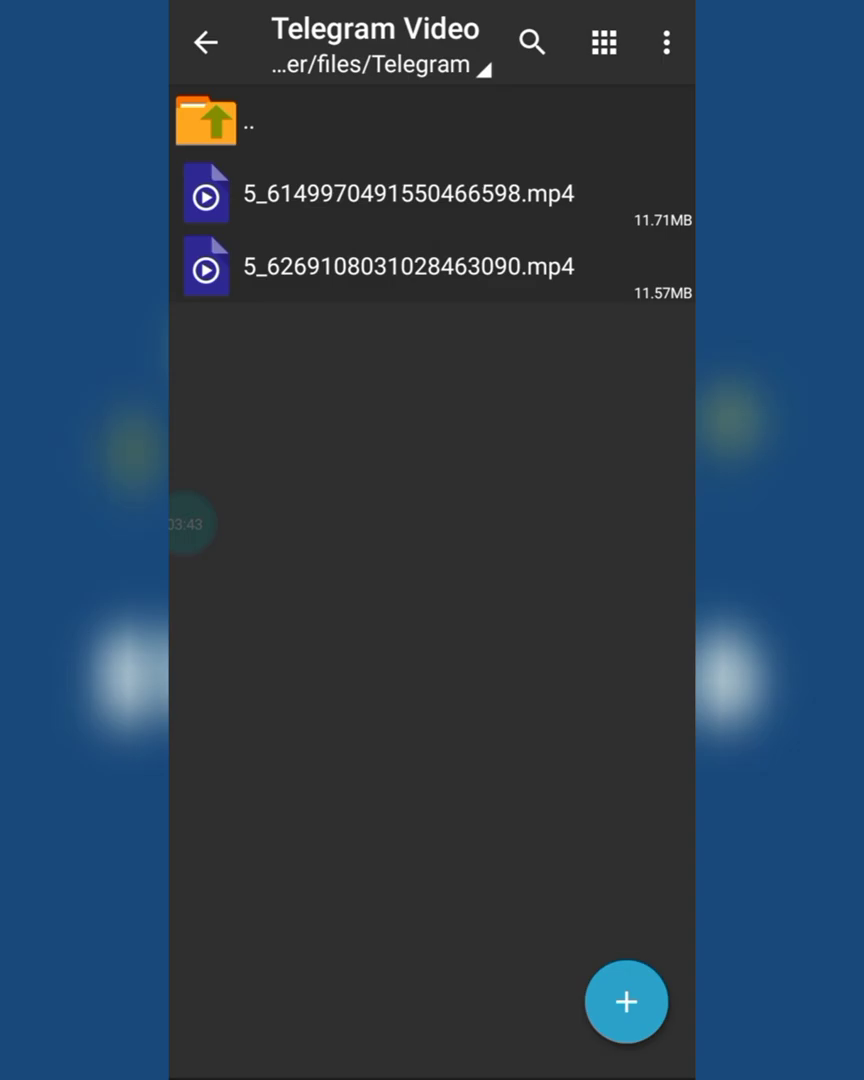
At /storage/emulated/0, create a new folder named Telegram.
left_click(206, 120)
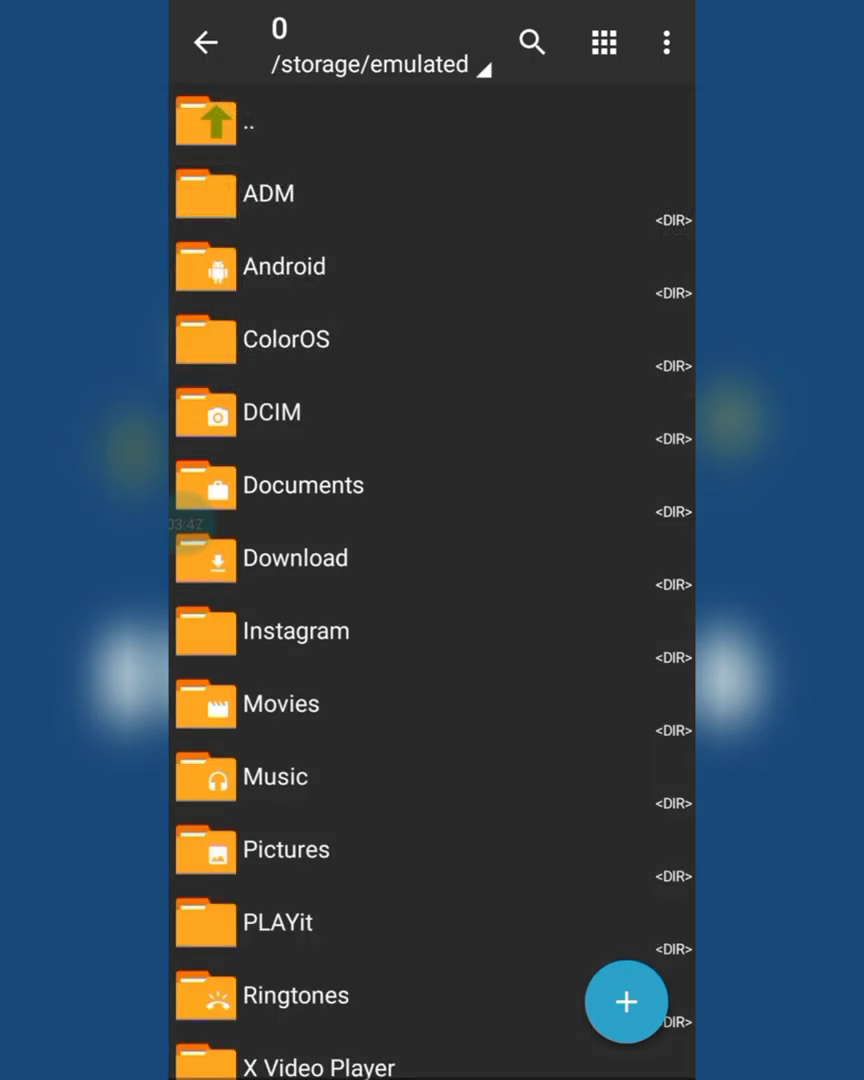
left_click(626, 1000)
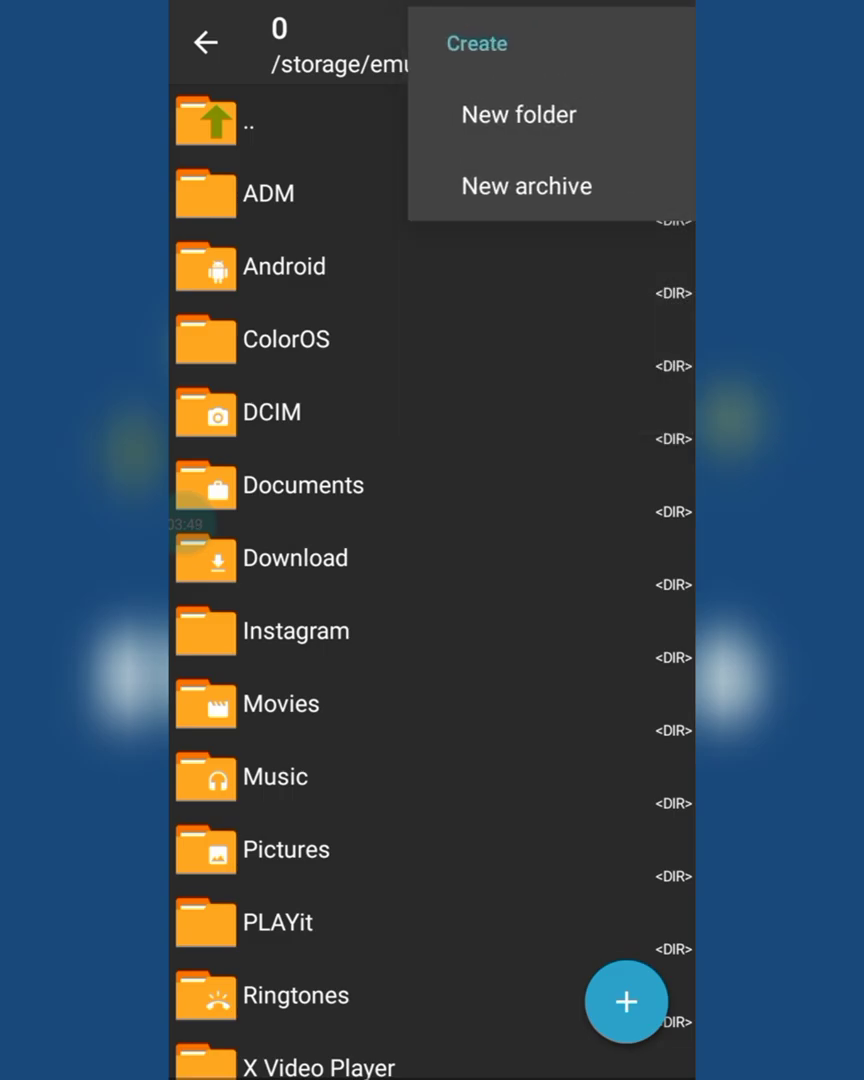
left_click(518, 114)
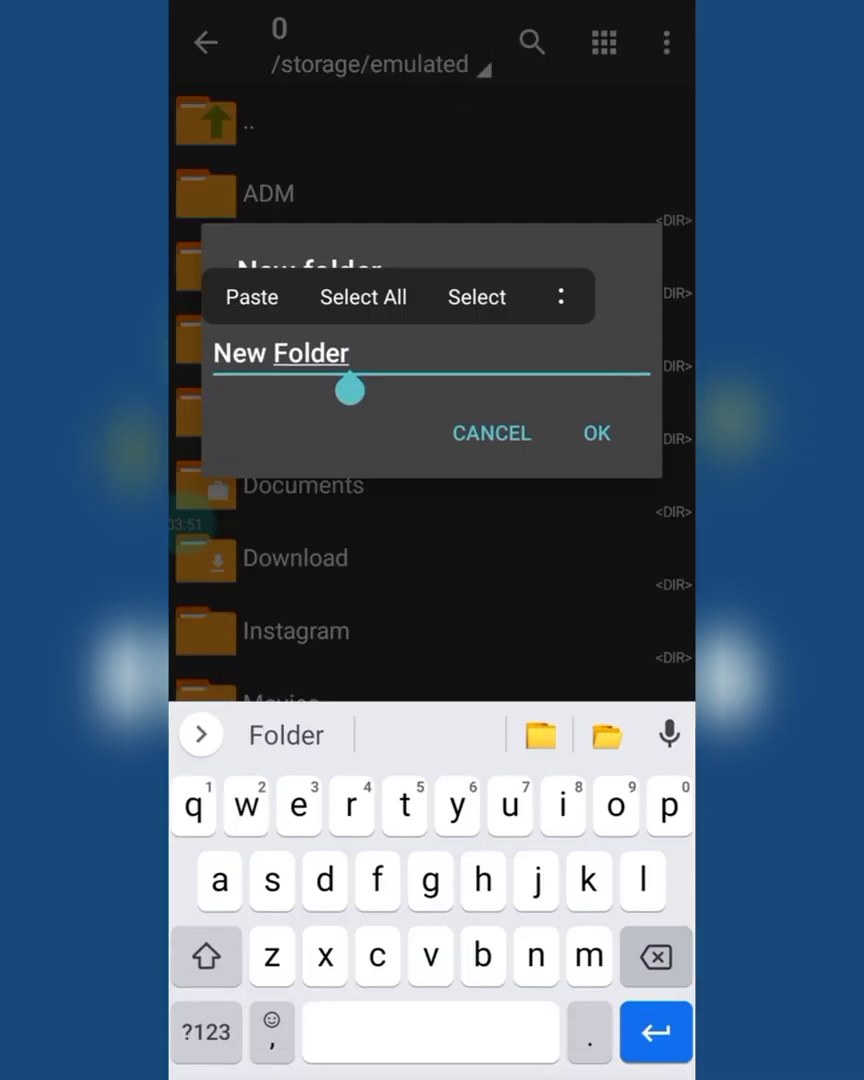
type("Te")
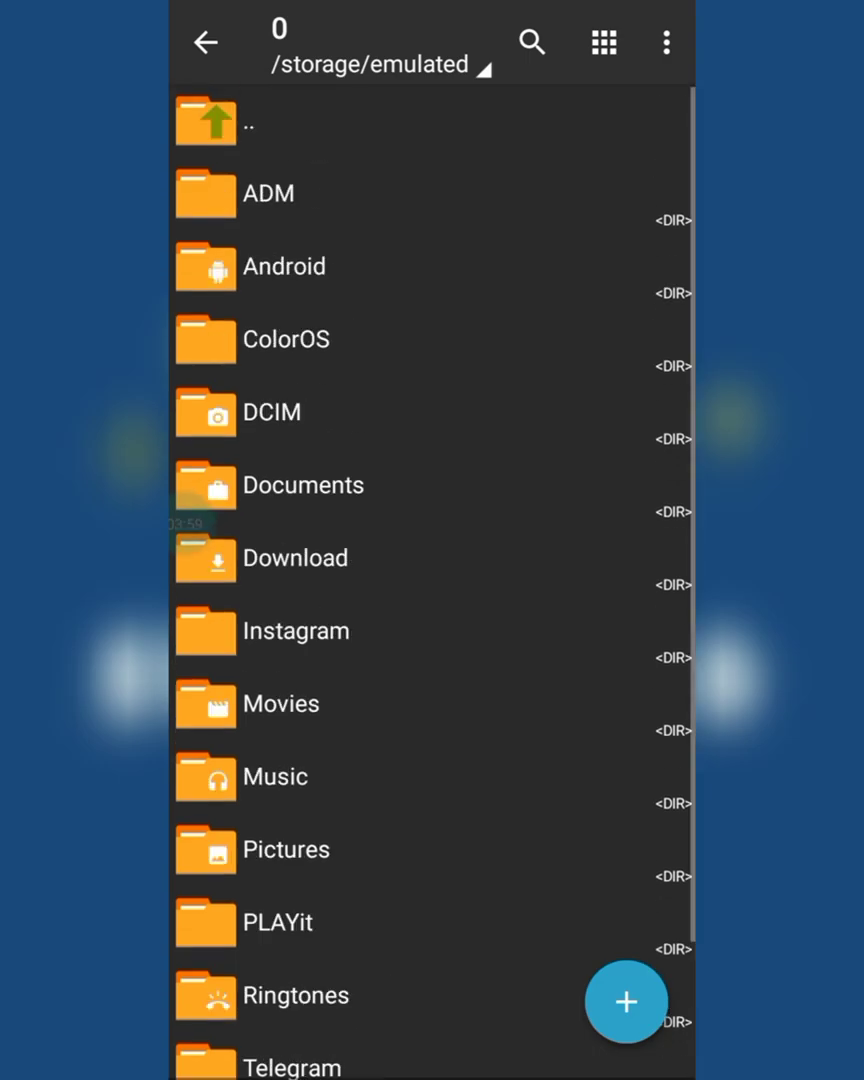
Fill the new Telegram folder with the Telegram Audio, Documents, Images and Video subfolders and return to the storage root.
left_click(284, 264)
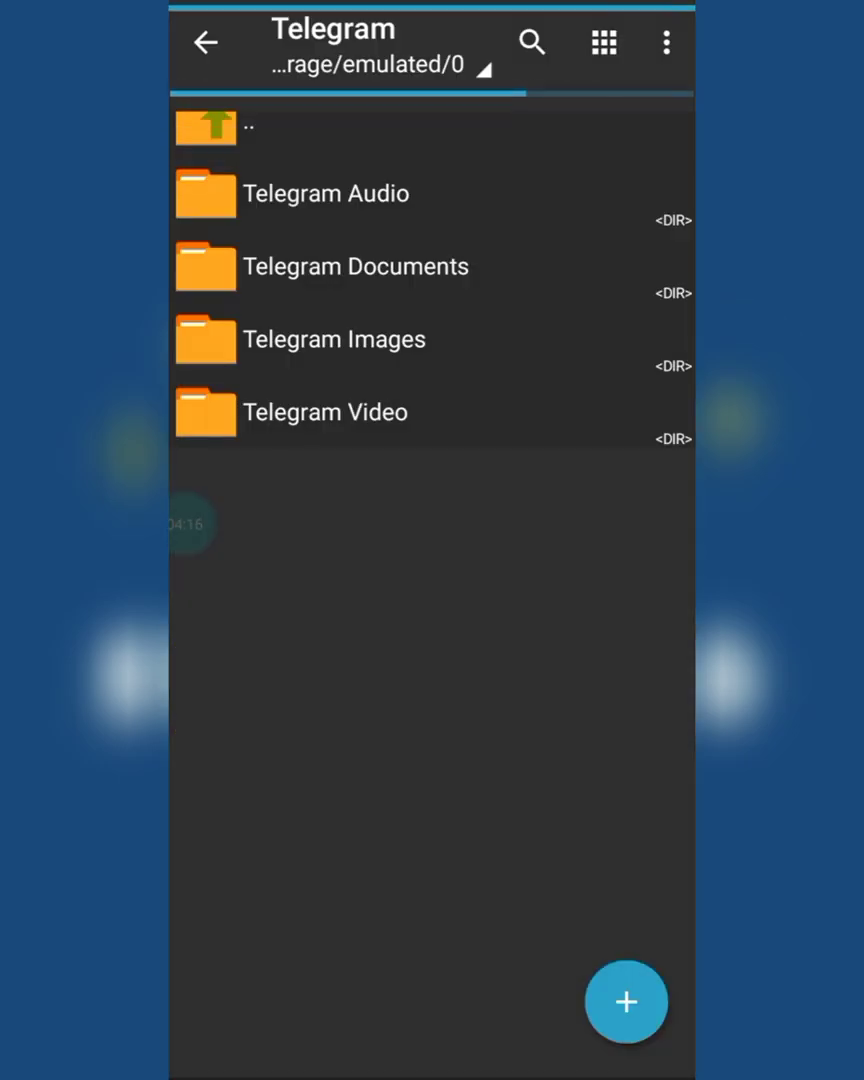
left_click(204, 124)
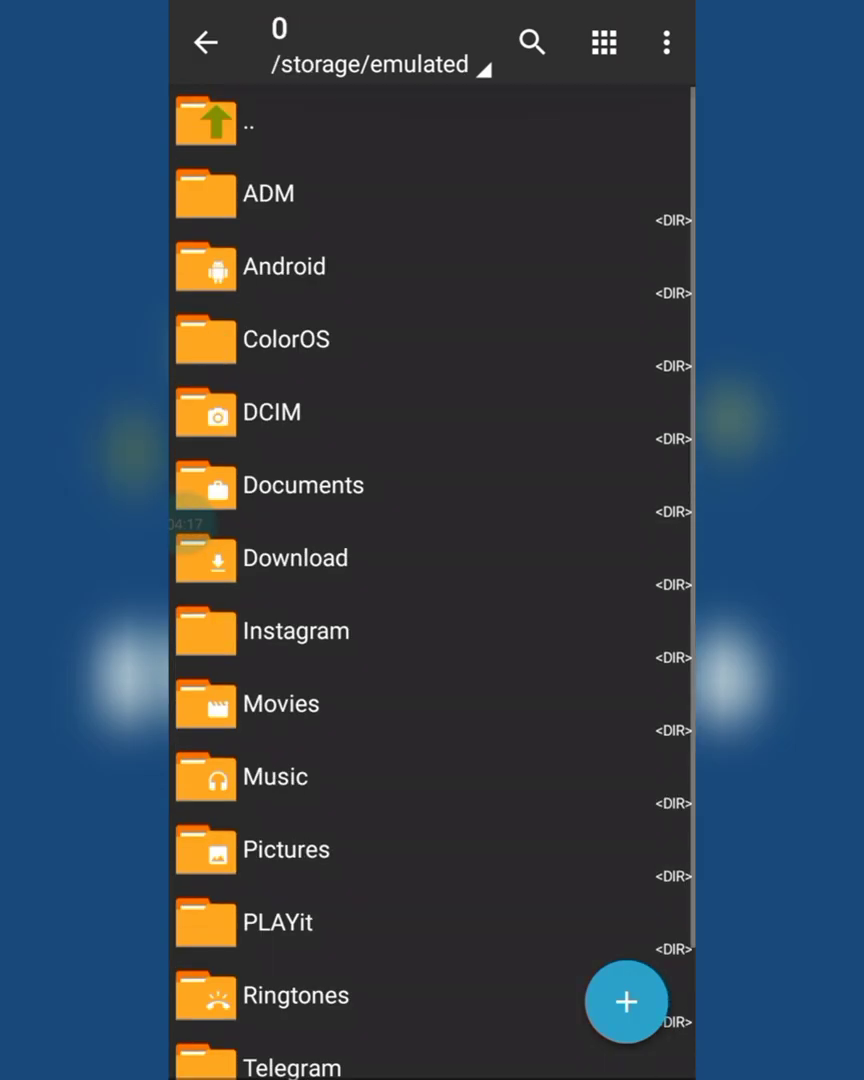